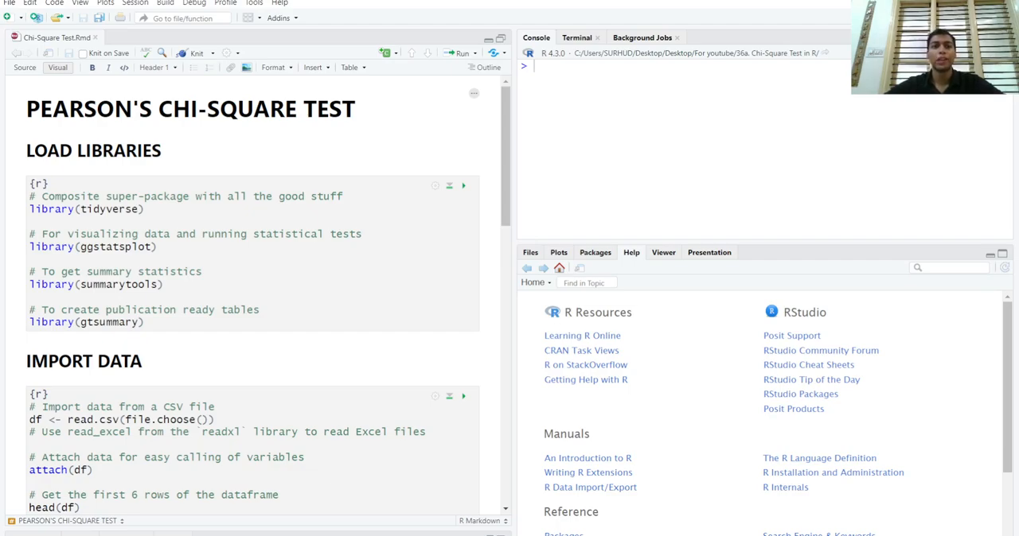
# Step: Run the LOAD LIBRARIES chunk to attach tidyverse, ggstatsplot, summarytools and gtsummary
pyautogui.click(544, 138)
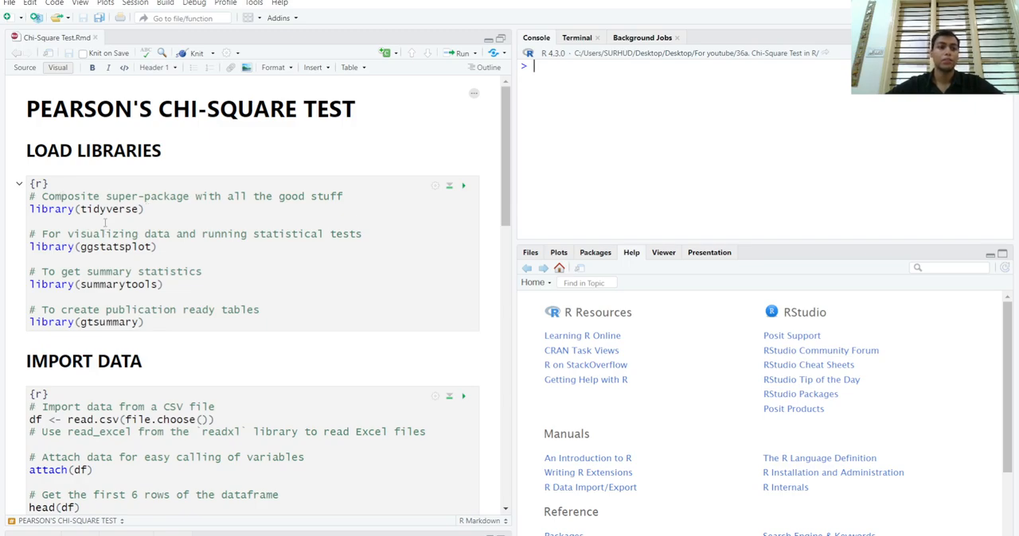
pyautogui.moveTo(127, 283)
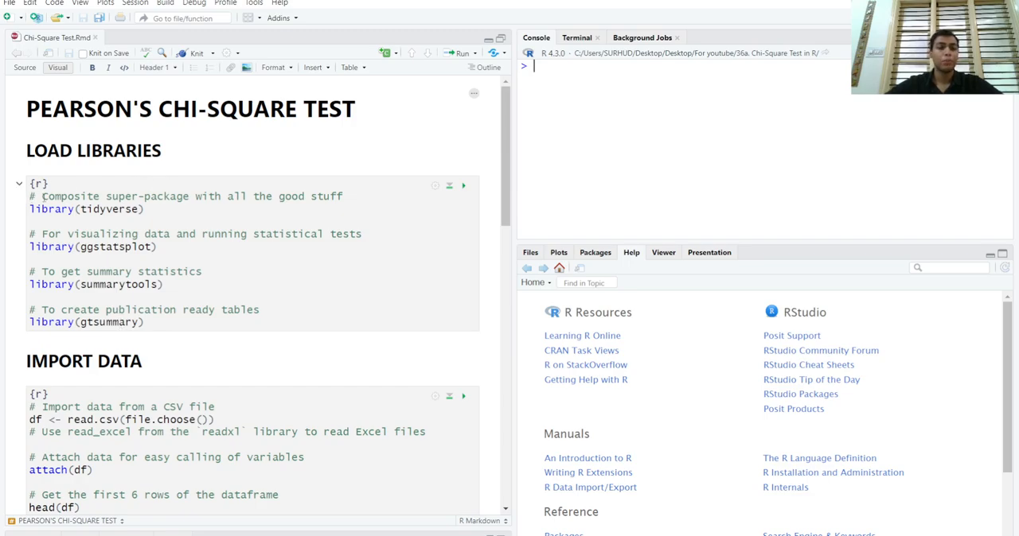
pyautogui.moveTo(191, 261)
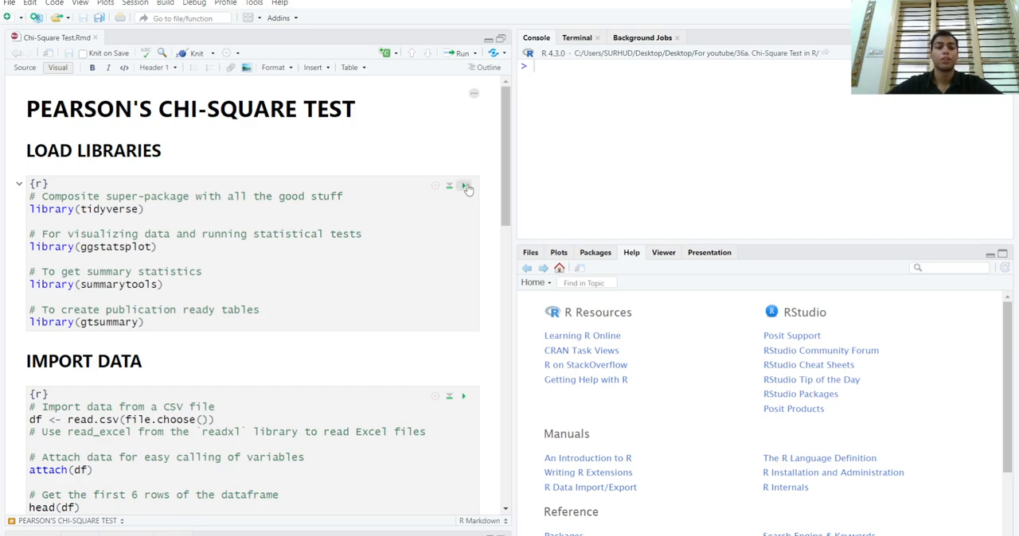
pyautogui.click(465, 186)
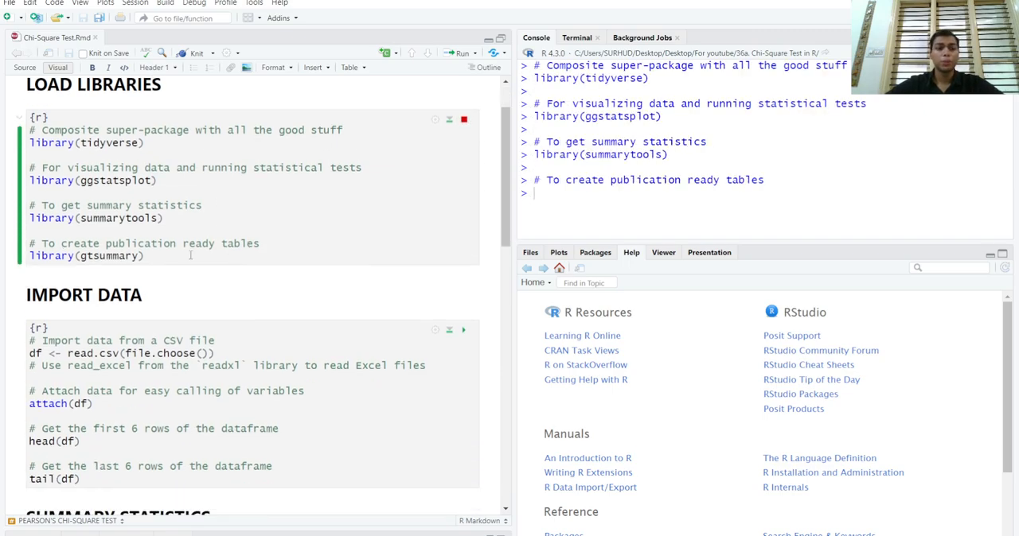
pyautogui.scroll(-3)
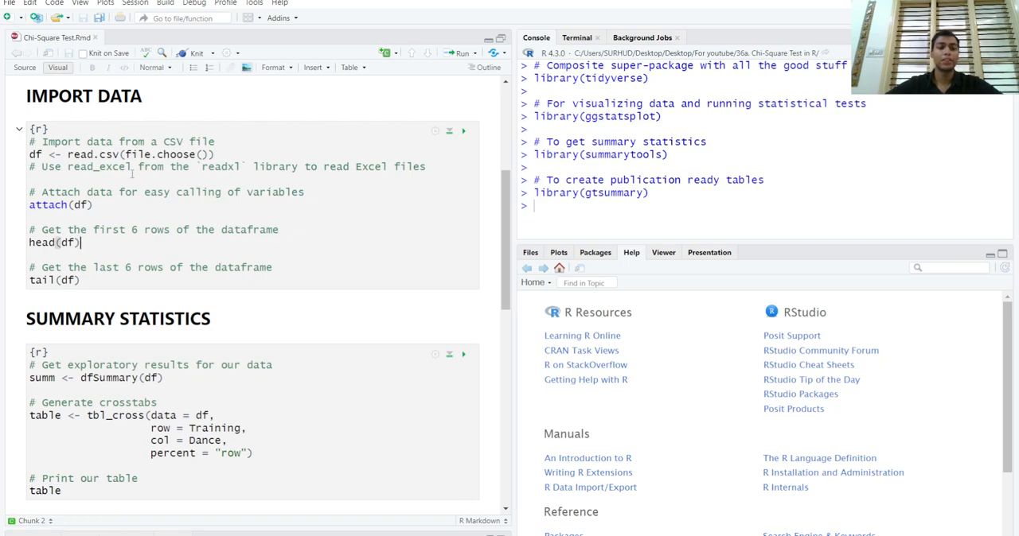
# Step: Run head(df) to show the first six rows with Cat, Training and Dance columns
pyautogui.click(465, 130)
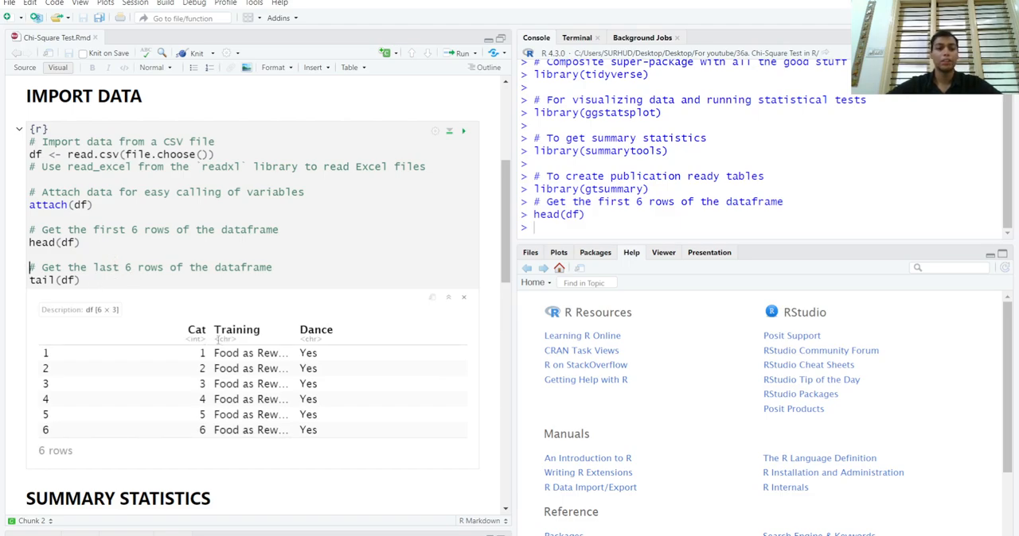
pyautogui.scroll(-3)
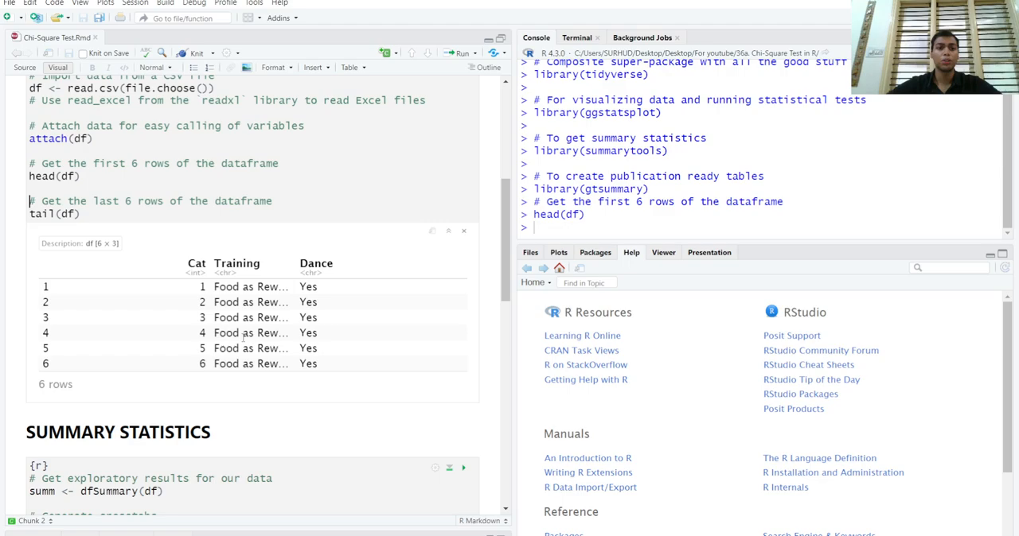
pyautogui.moveTo(201, 350)
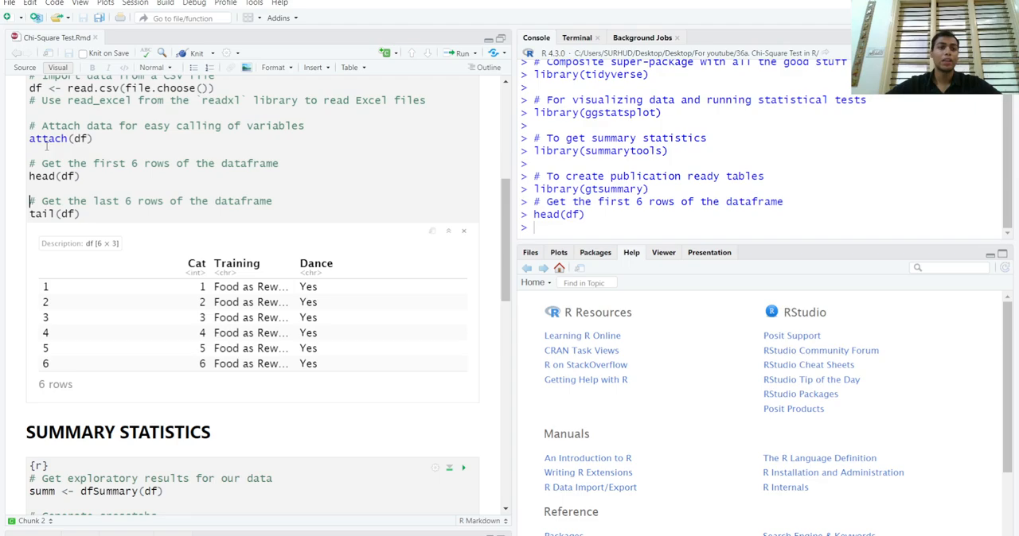
pyautogui.moveTo(466, 237)
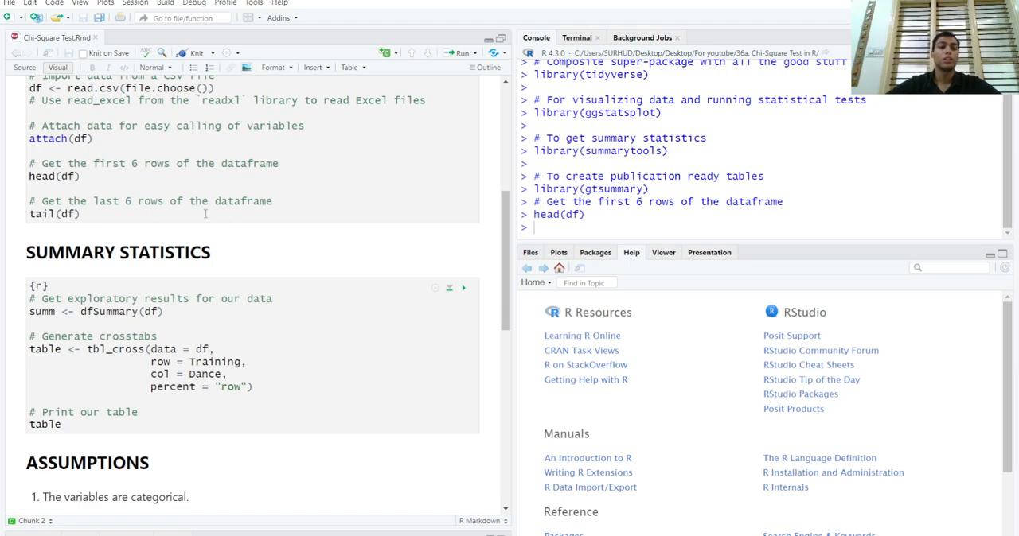
# Step: Run summ <- dfSummary(df) to store the exploratory summary of the data frame
pyautogui.scroll(-3)
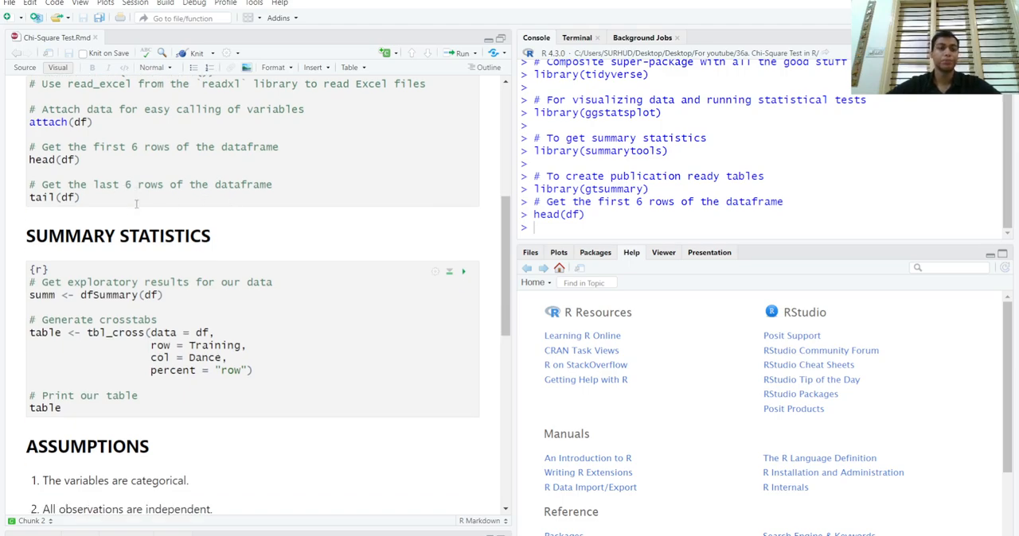
pyautogui.scroll(-3)
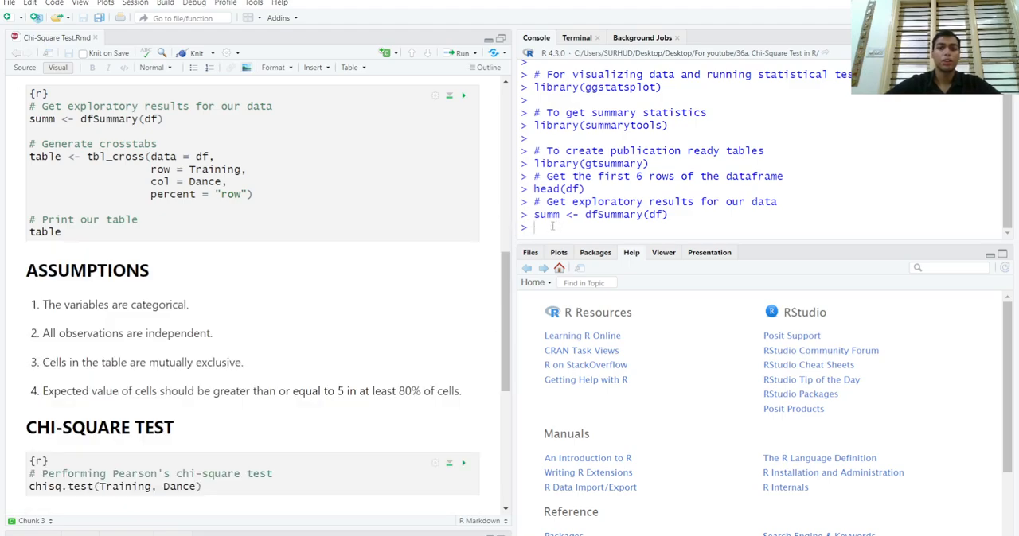
# Step: Run view(summ) in the console to write the dfSummary HTML output file
pyautogui.write('view()')
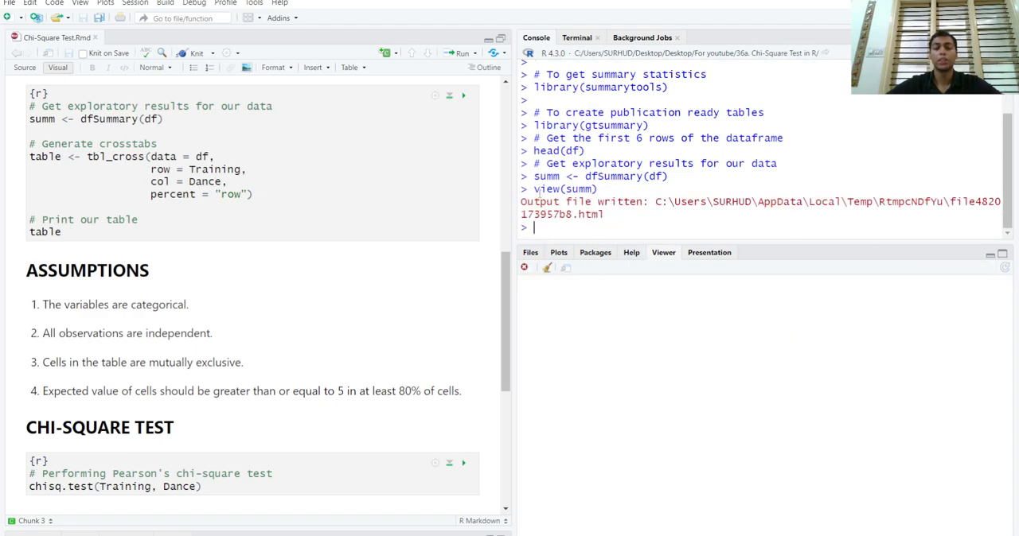
pyautogui.moveTo(622, 235)
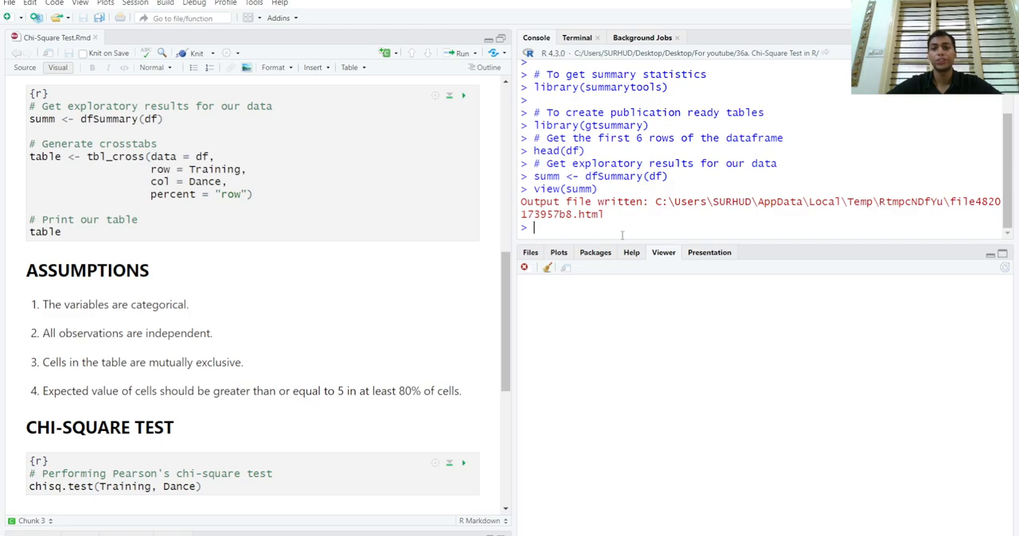
pyautogui.moveTo(627, 226)
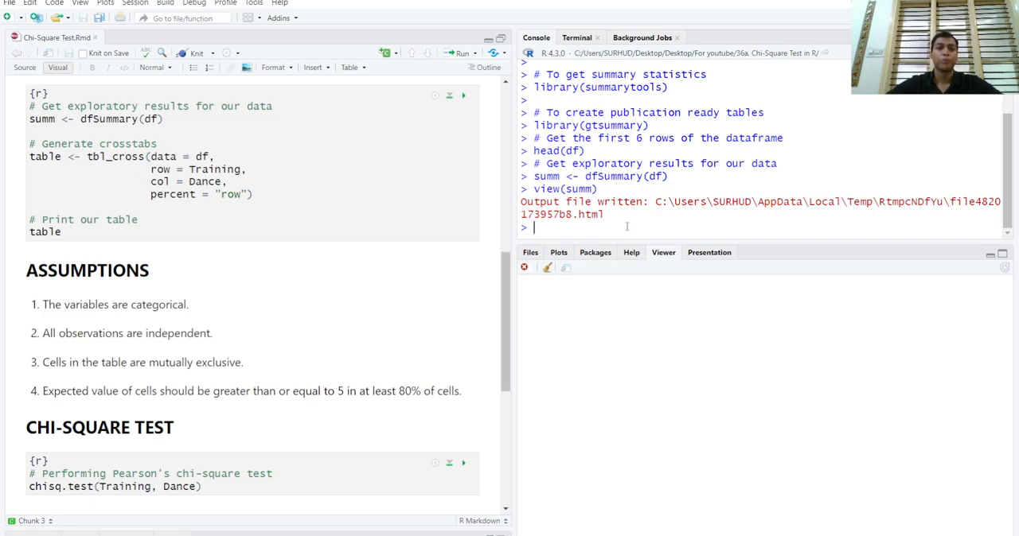
# Step: Show the rendered dfSummary report: 200 rows, 3 variables, frequencies for Cat, Training and Dance
pyautogui.click(662, 251)
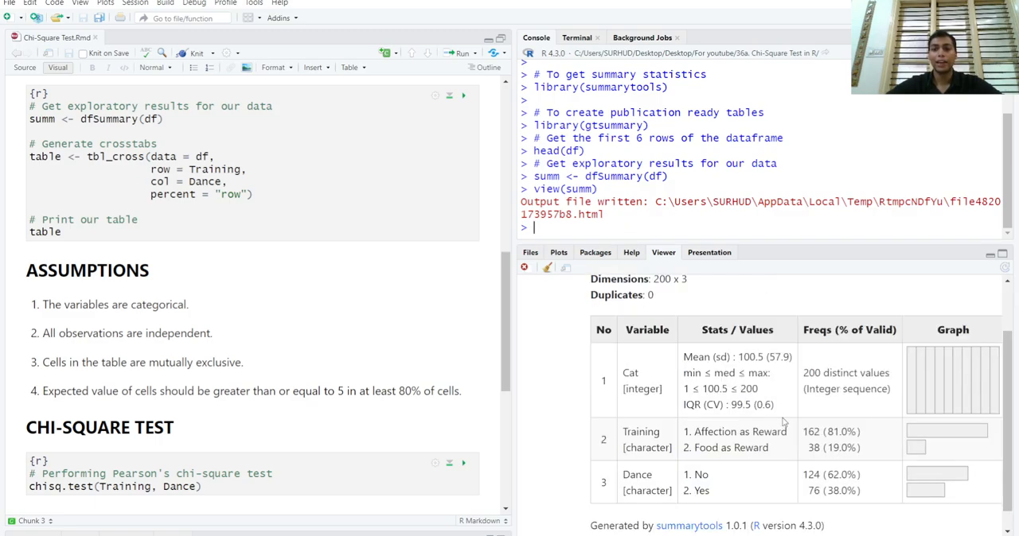
pyautogui.hscroll(3)
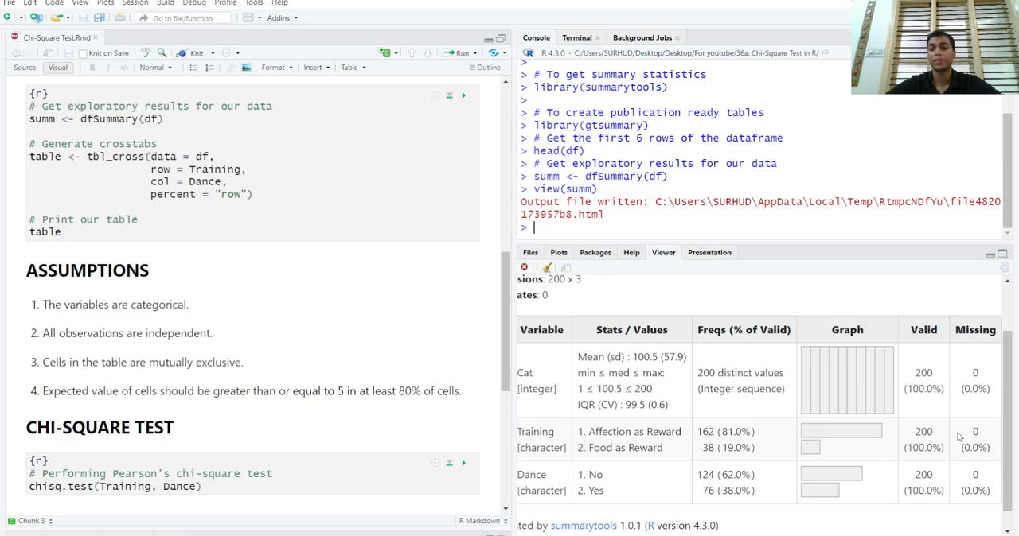
pyautogui.scroll(-3)
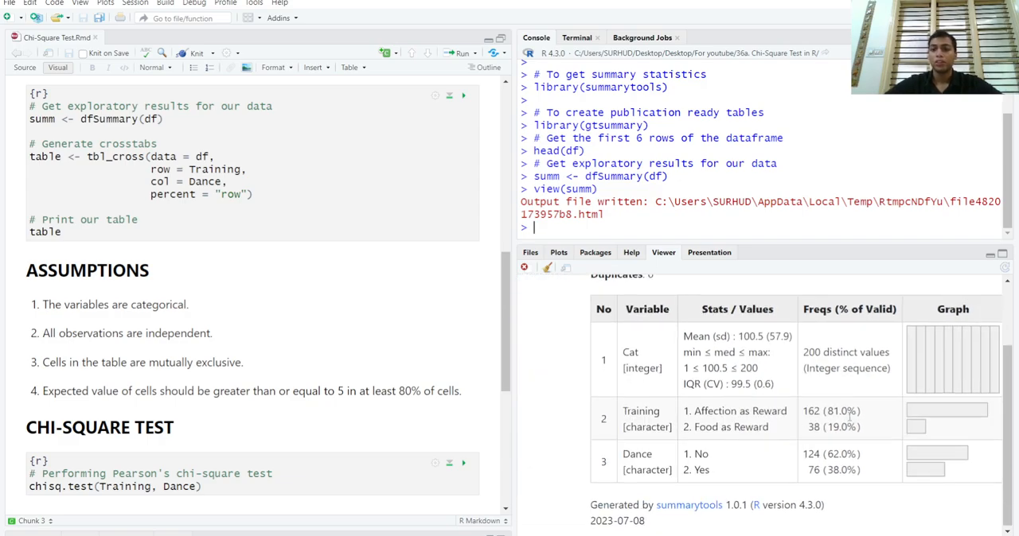
pyautogui.moveTo(793, 453)
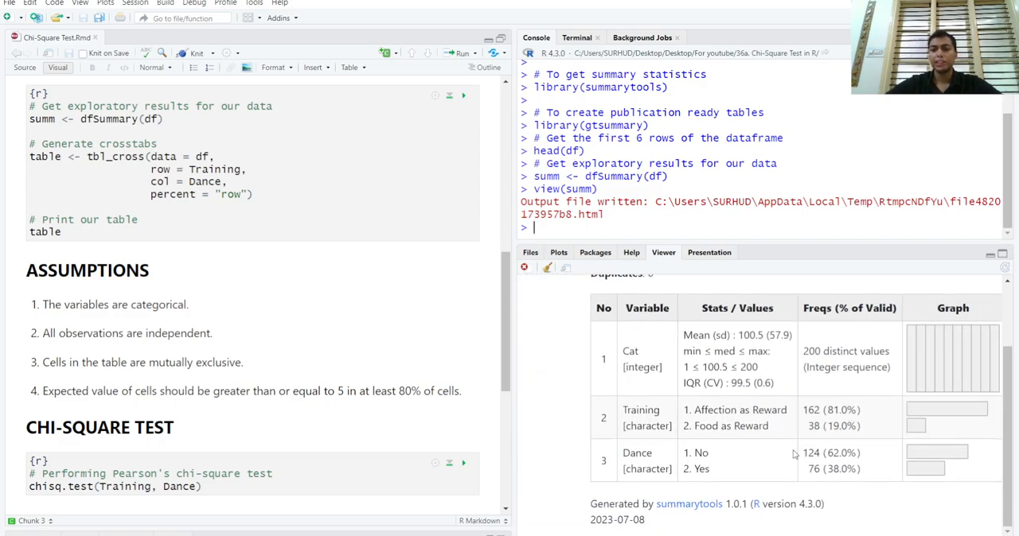
pyautogui.moveTo(753, 463)
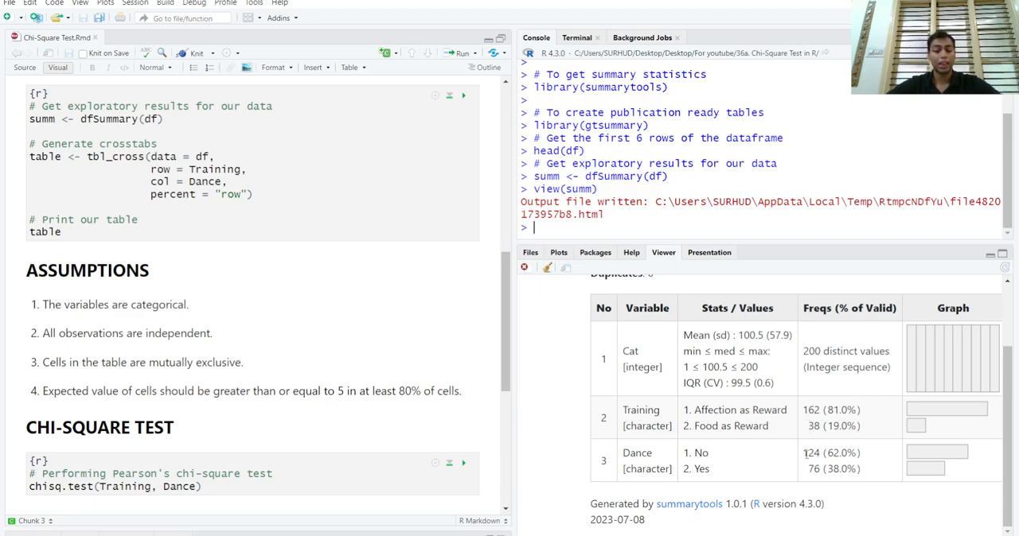
pyautogui.moveTo(827, 429)
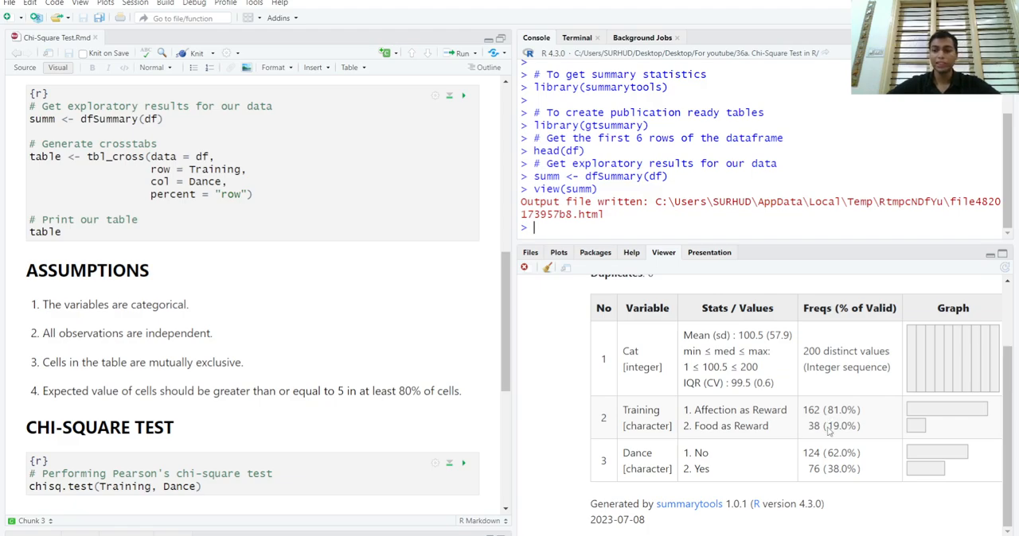
pyautogui.moveTo(827, 426)
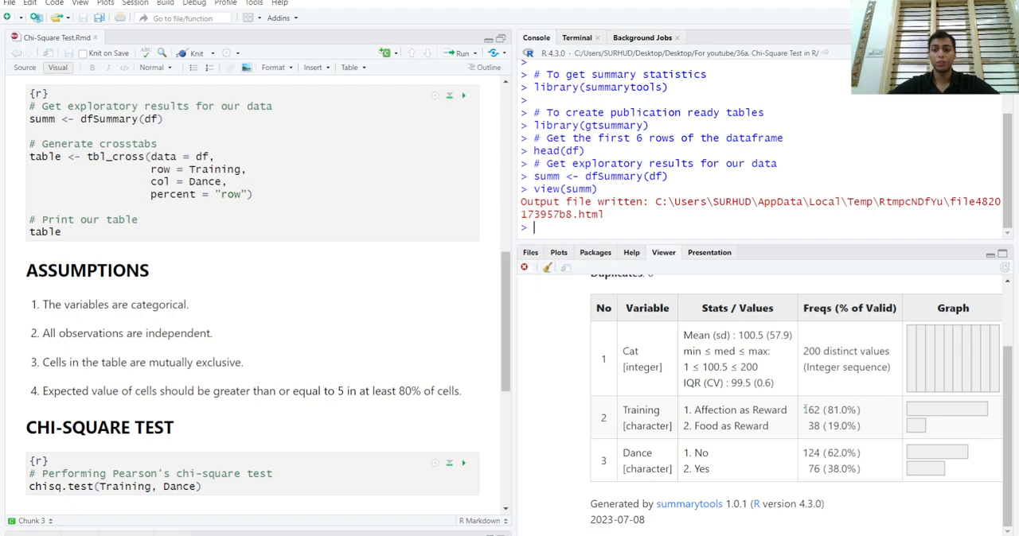
pyautogui.moveTo(649, 404)
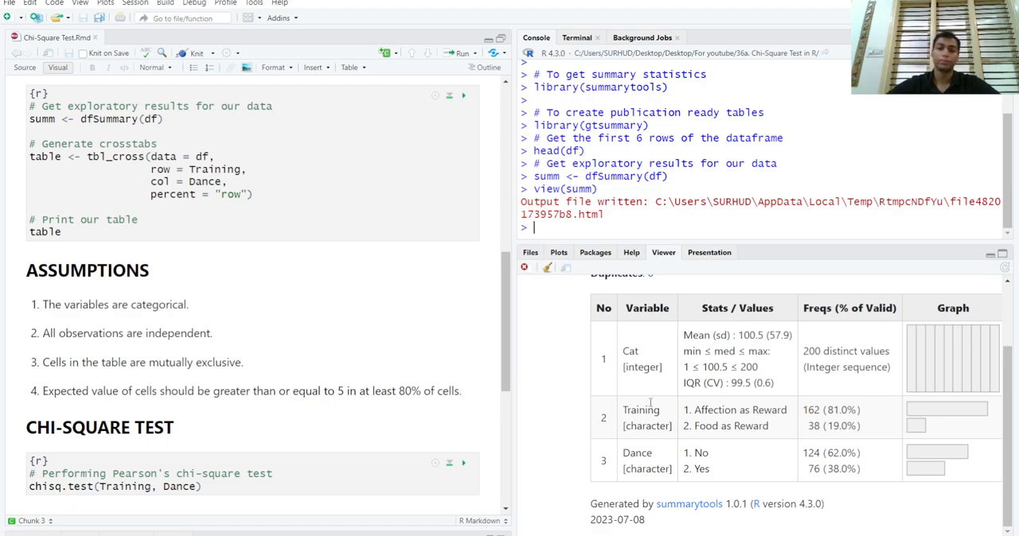
pyautogui.scroll(-3)
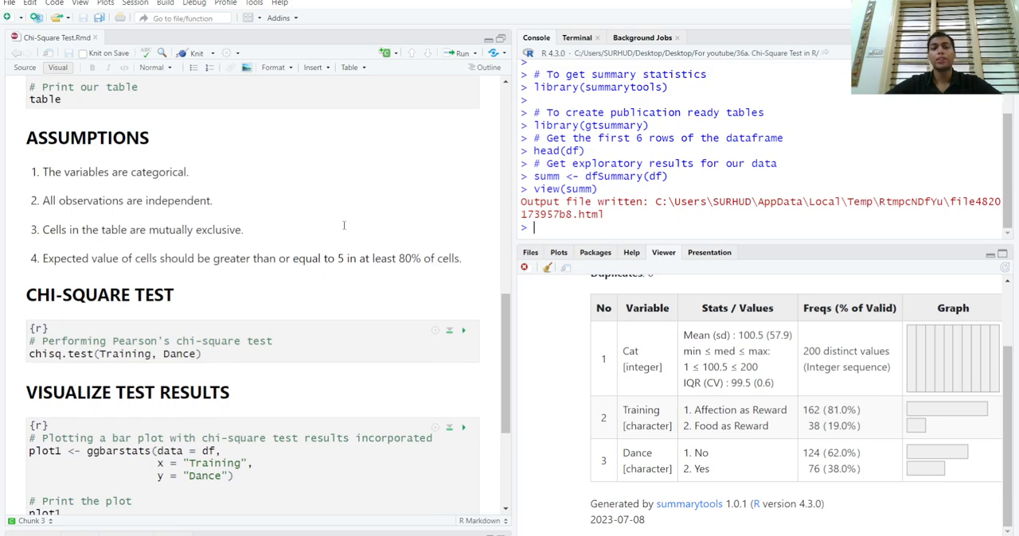
pyautogui.scroll(-3)
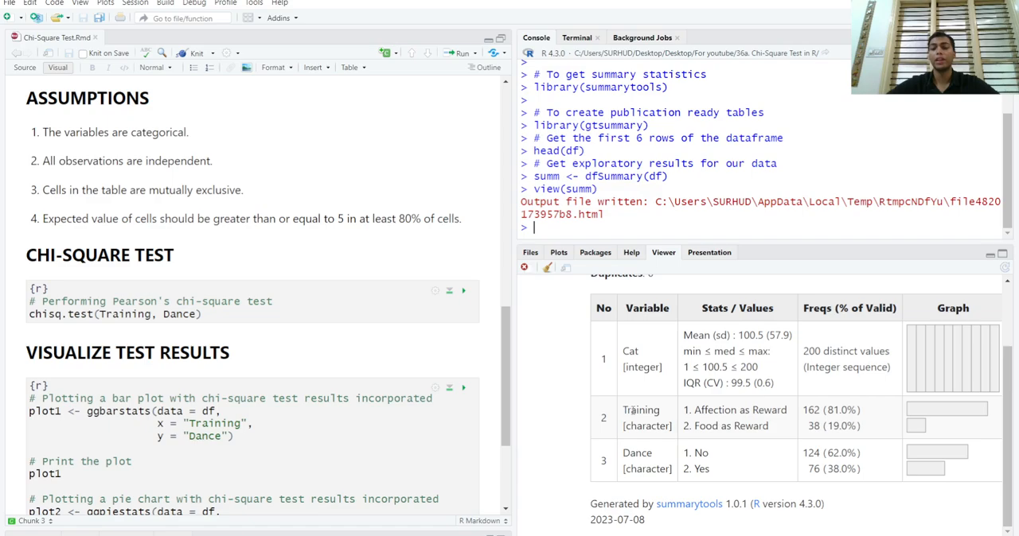
pyautogui.moveTo(691, 411)
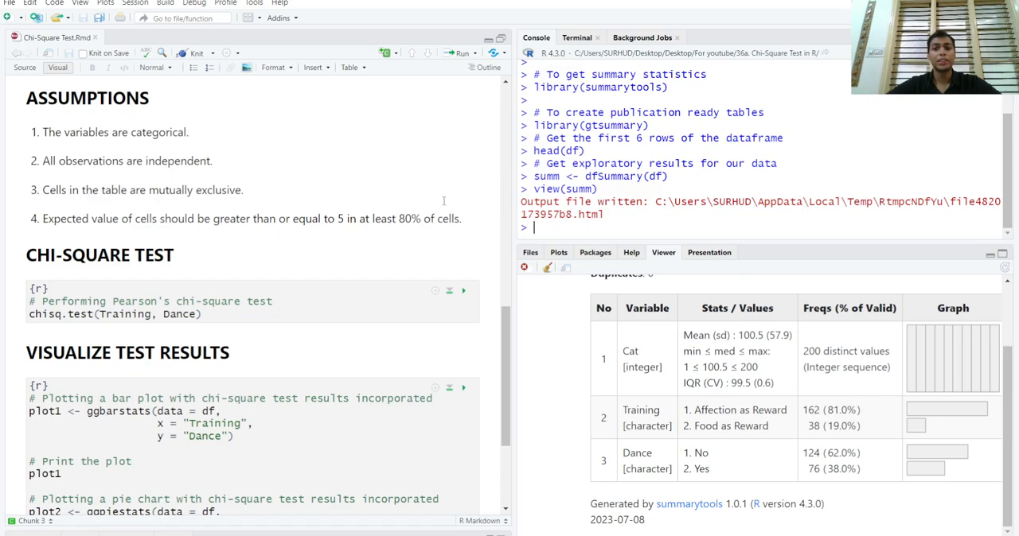
# Step: Run table(Training, Dance) in the console to get the No/Yes counts 114/48 and 10/28
pyautogui.write('table(Training, Dance')
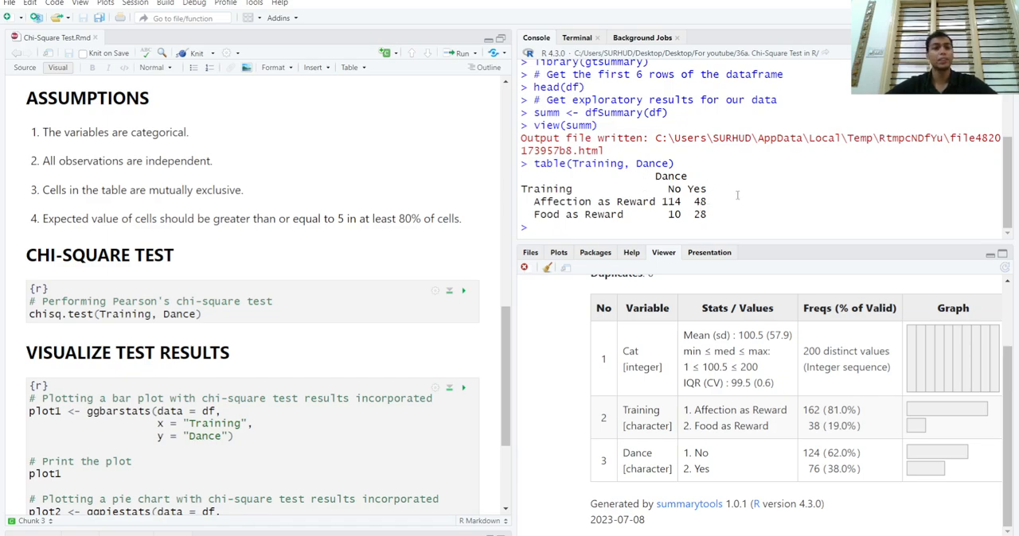
pyautogui.moveTo(714, 204)
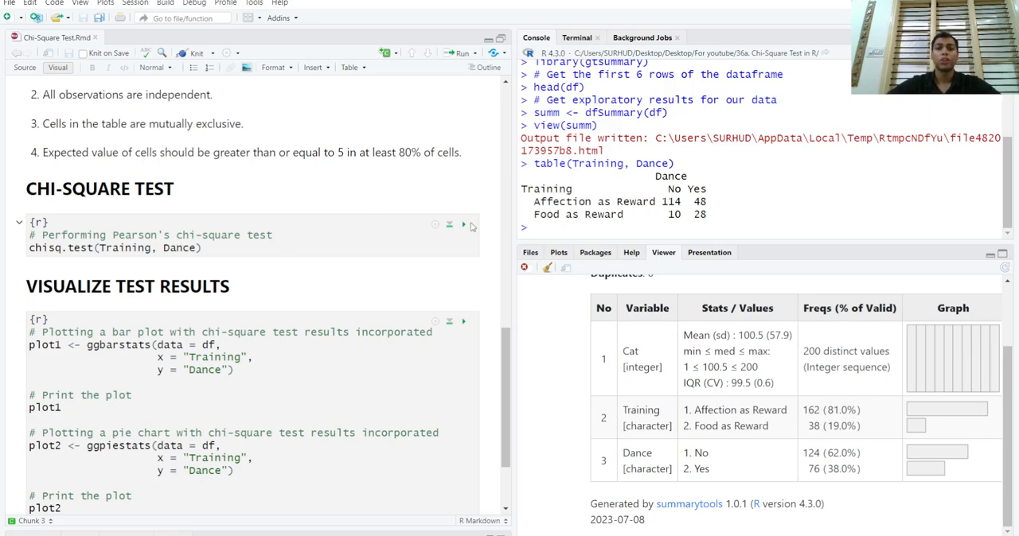
# Step: Run the chisq.test chunk and highlight the result: X-squared = 23.52, df = 1, p-value = 1.236e-06
pyautogui.click(463, 224)
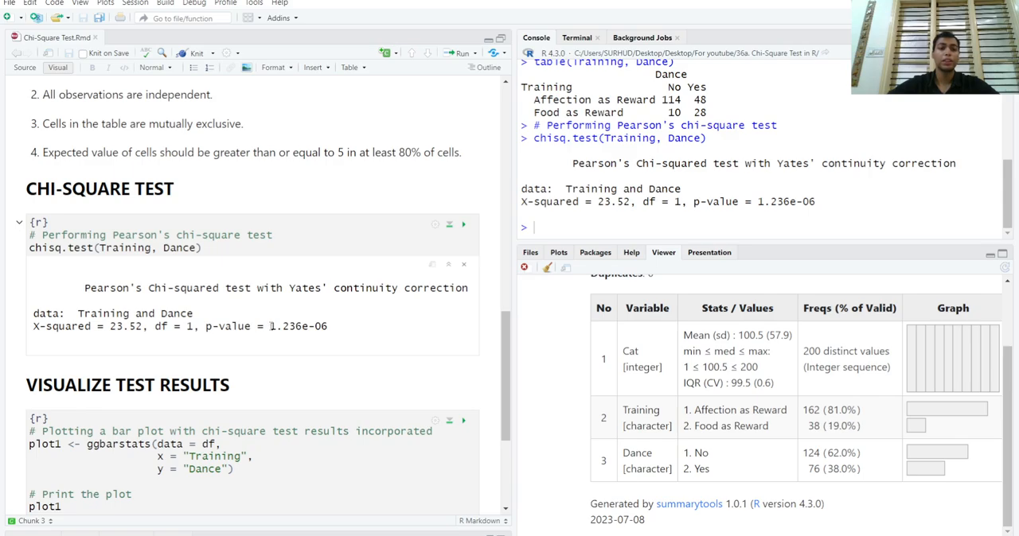
pyautogui.doubleClick(292, 326)
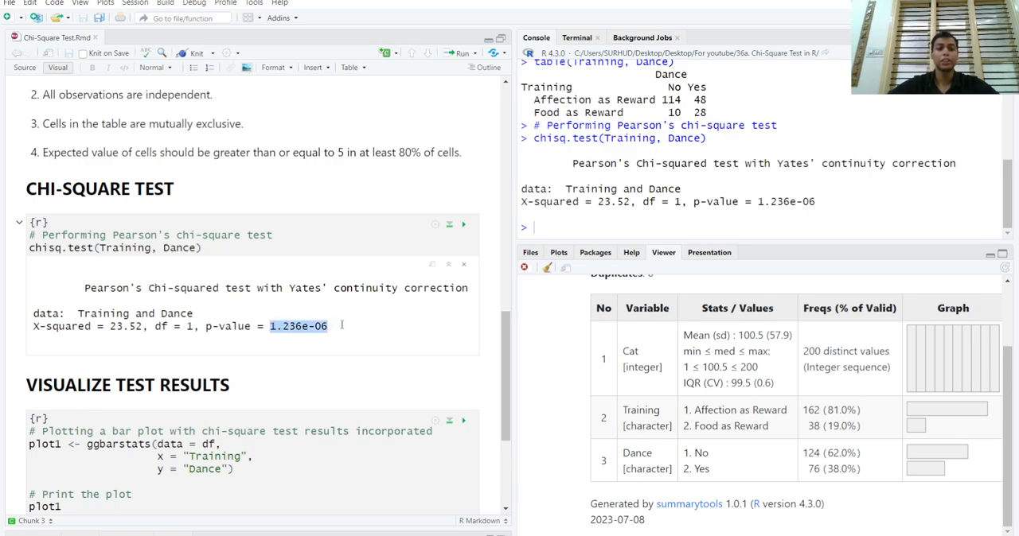
pyautogui.scroll(-3)
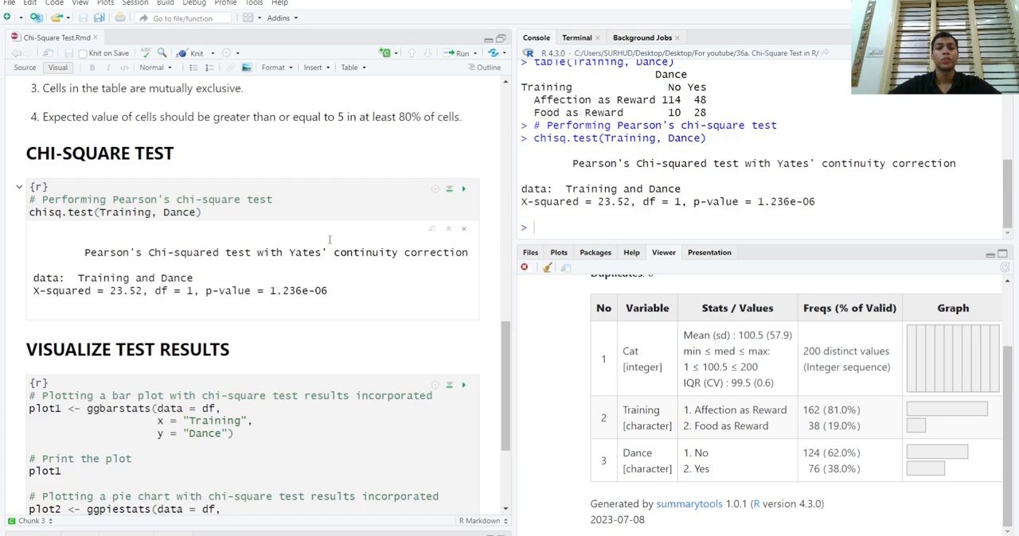
pyautogui.scroll(-3)
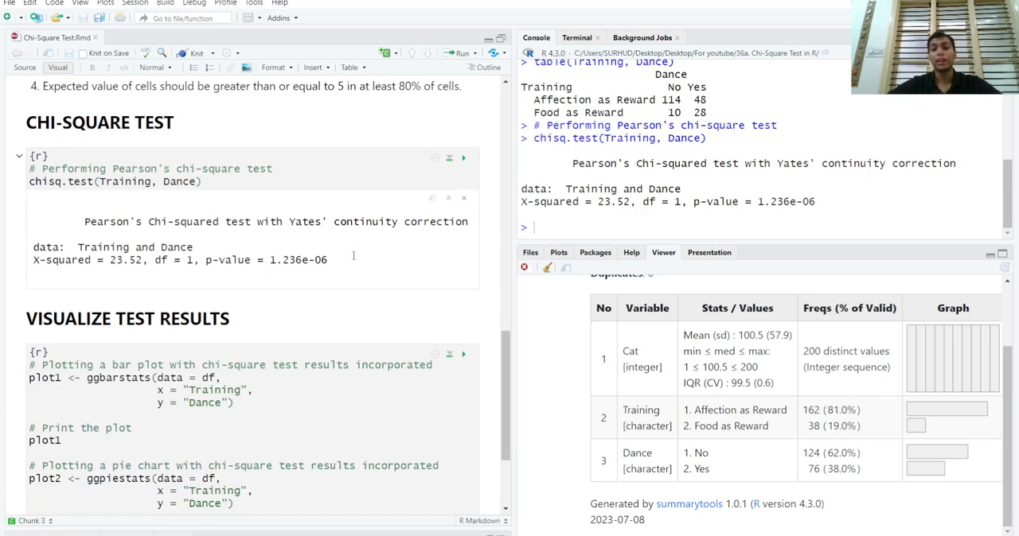
pyautogui.moveTo(359, 248)
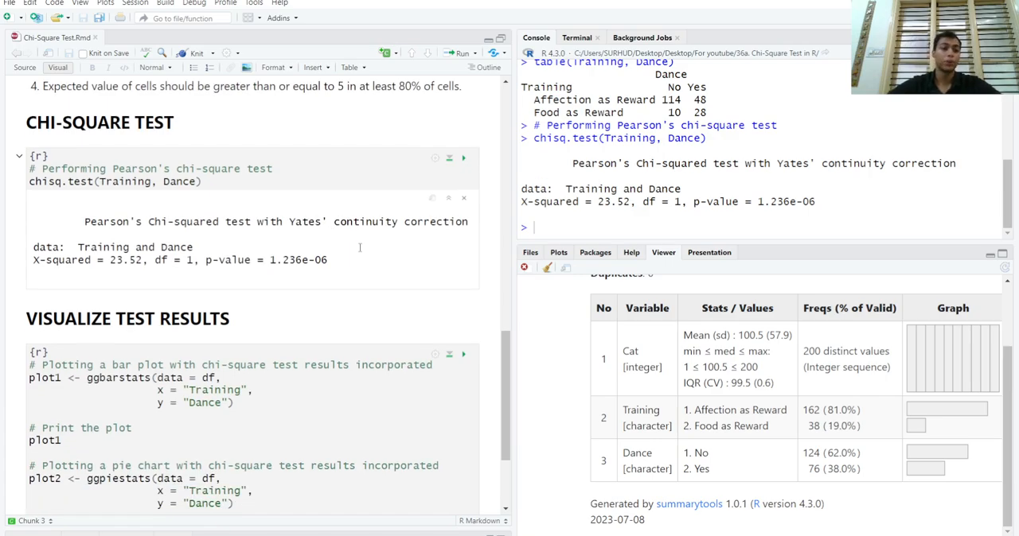
pyautogui.scroll(-3)
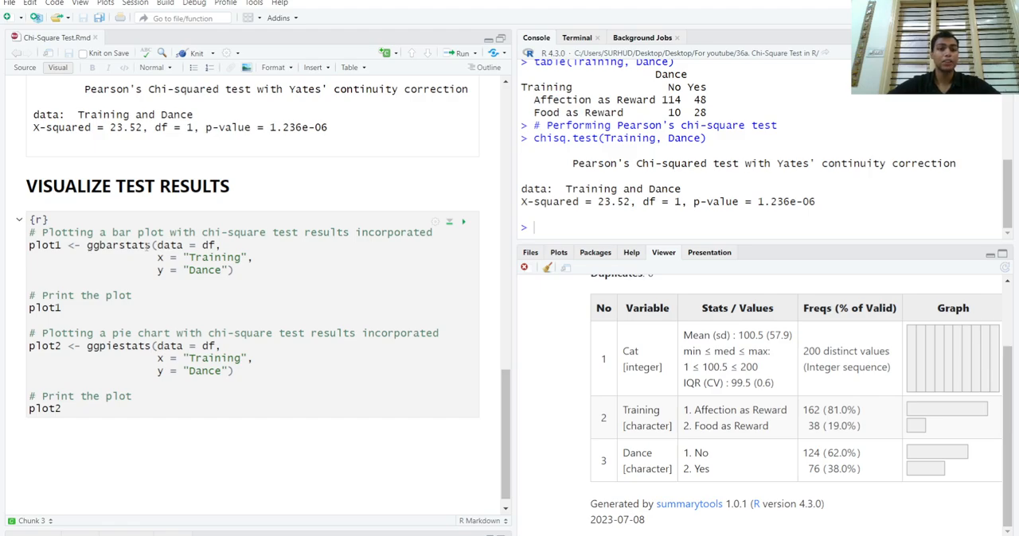
pyautogui.moveTo(167, 297)
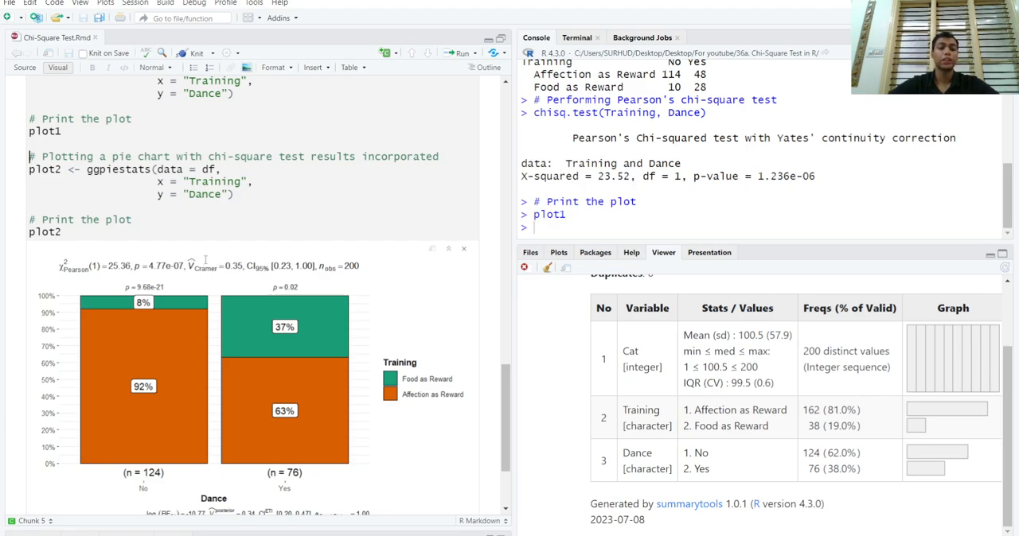
pyautogui.scroll(-3)
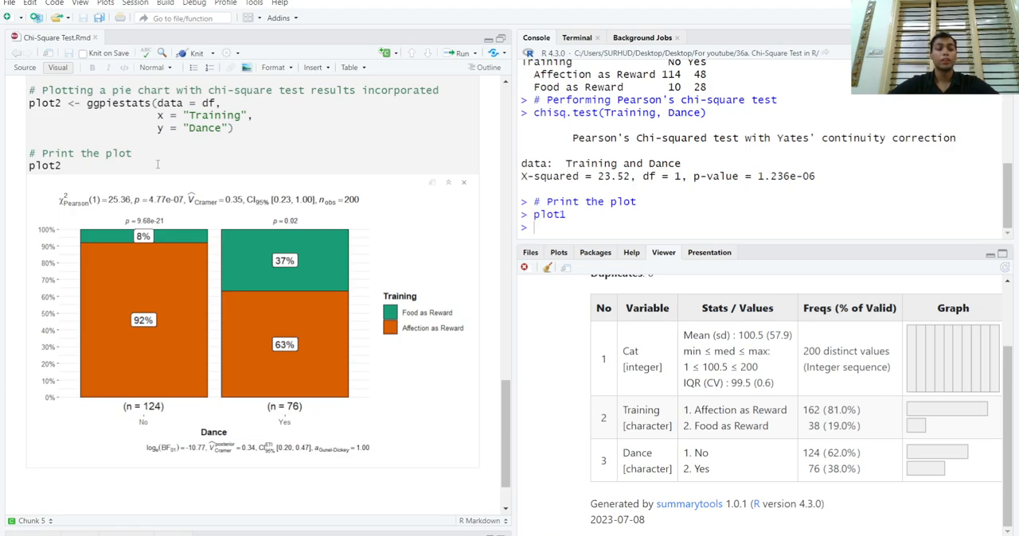
pyautogui.moveTo(155, 164)
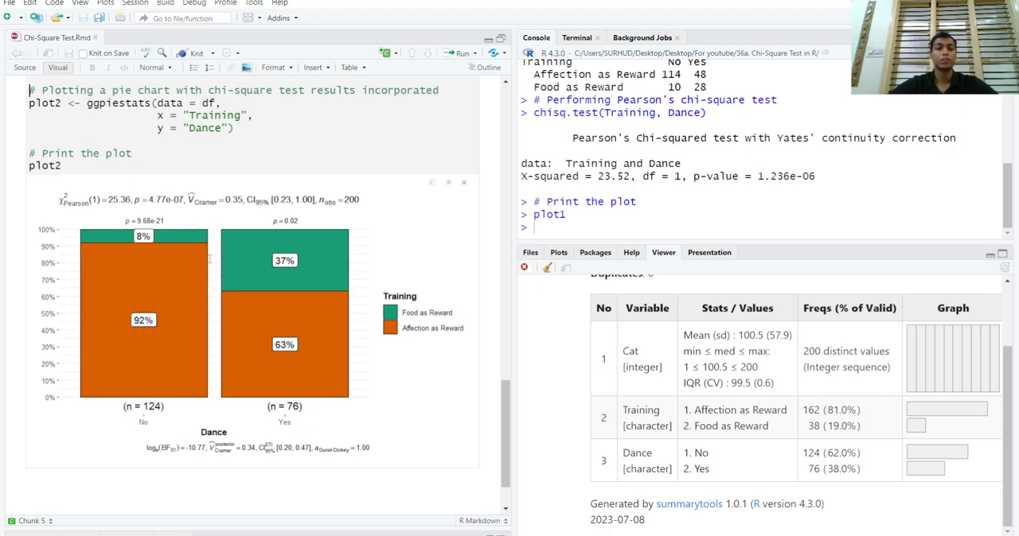
pyautogui.moveTo(173, 223)
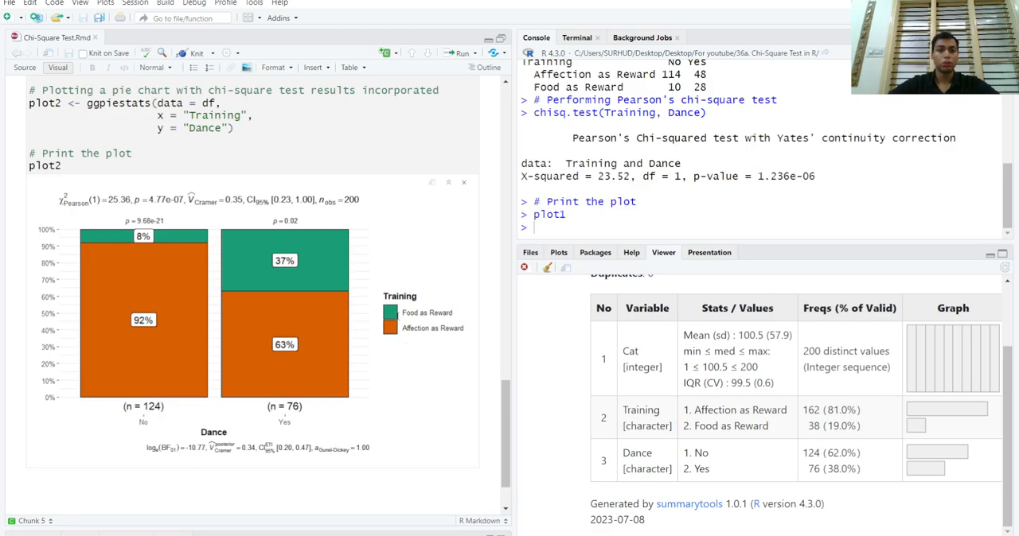
pyautogui.moveTo(312, 366)
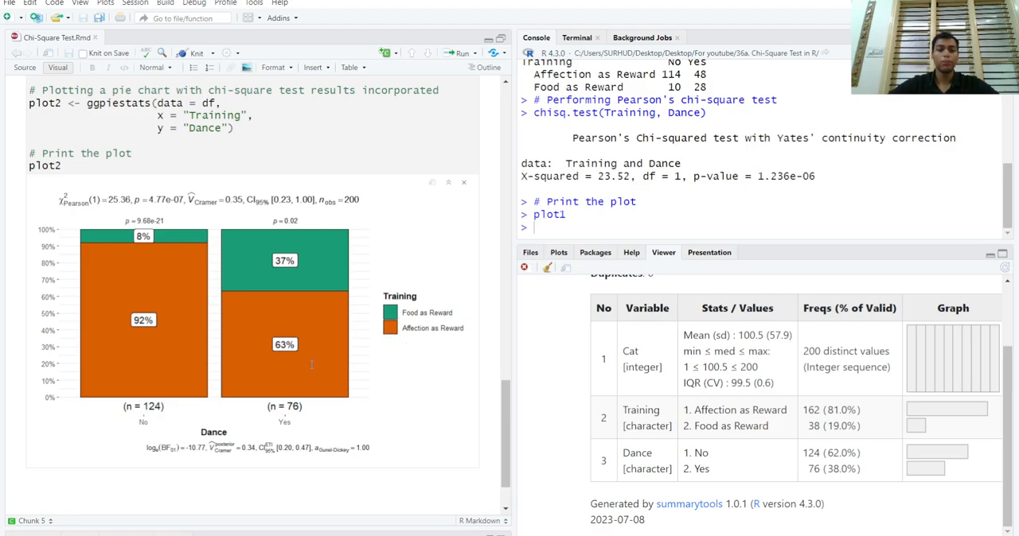
pyautogui.moveTo(235, 335)
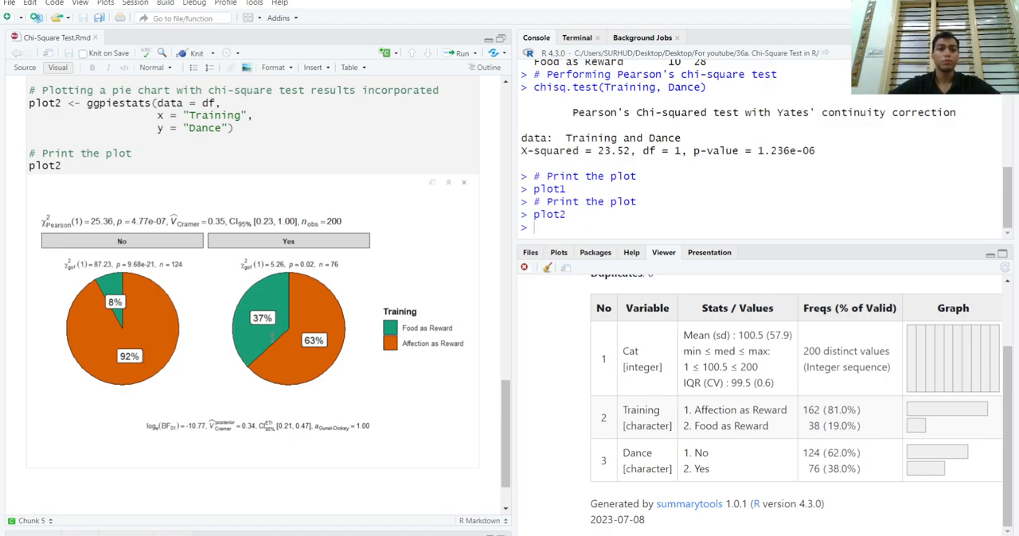
pyautogui.moveTo(302, 353)
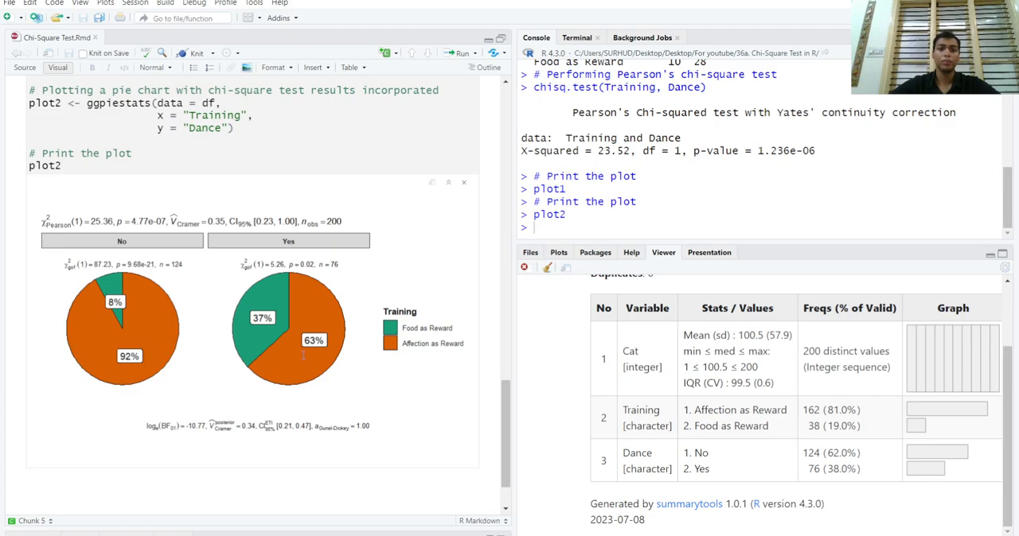
pyautogui.moveTo(395, 355)
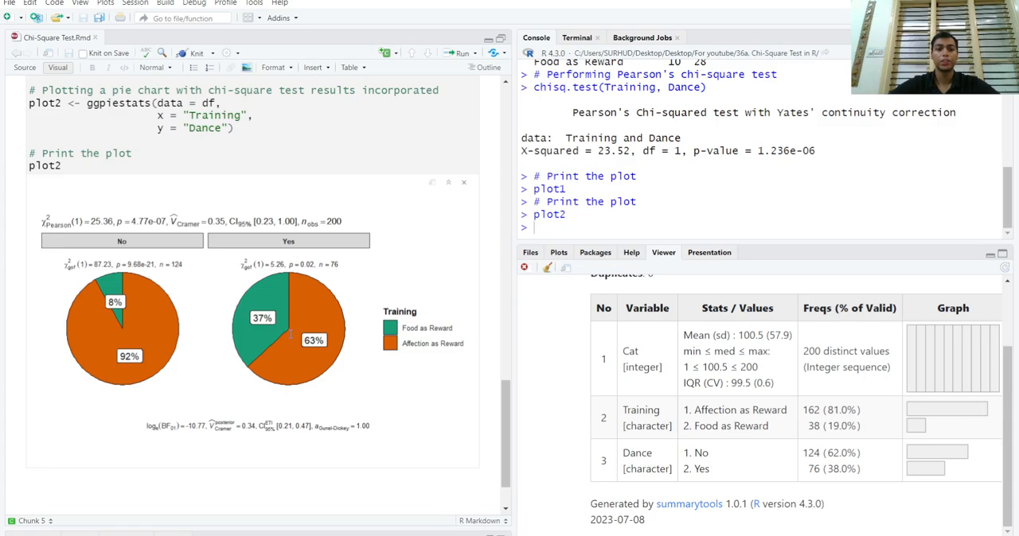
pyautogui.moveTo(328, 254)
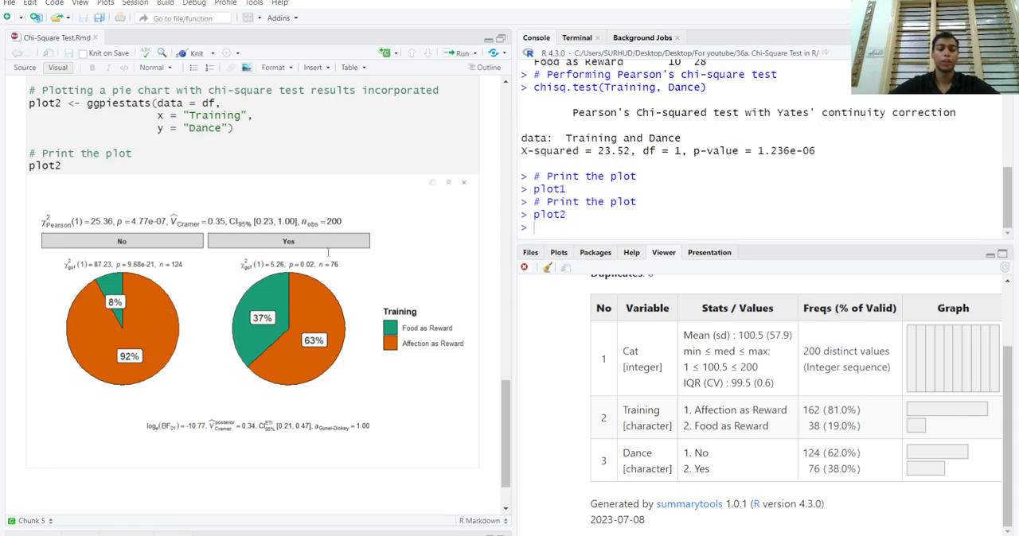